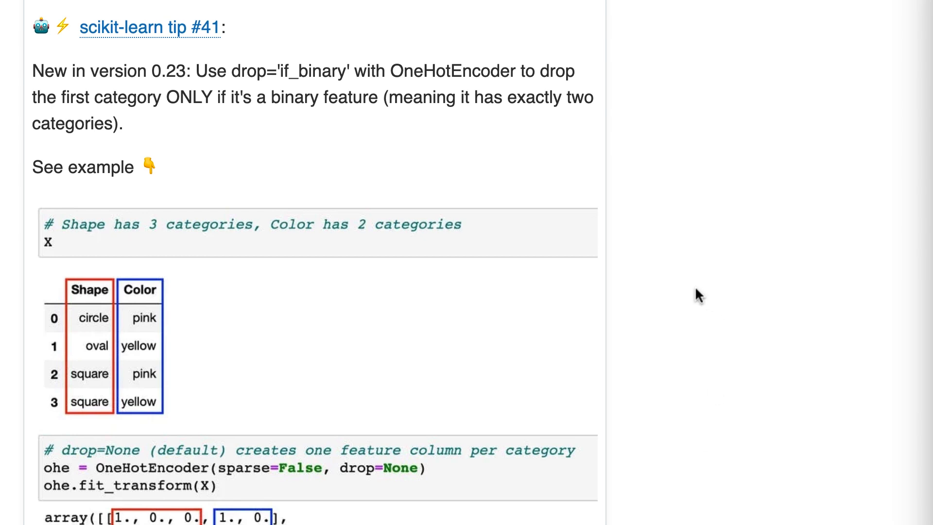
pyautogui.scroll(-3)
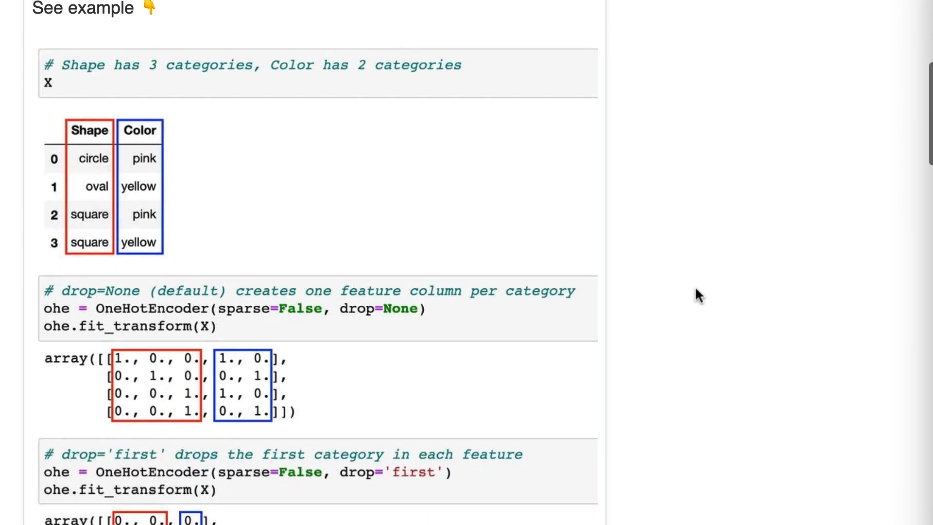
pyautogui.scroll(-3)
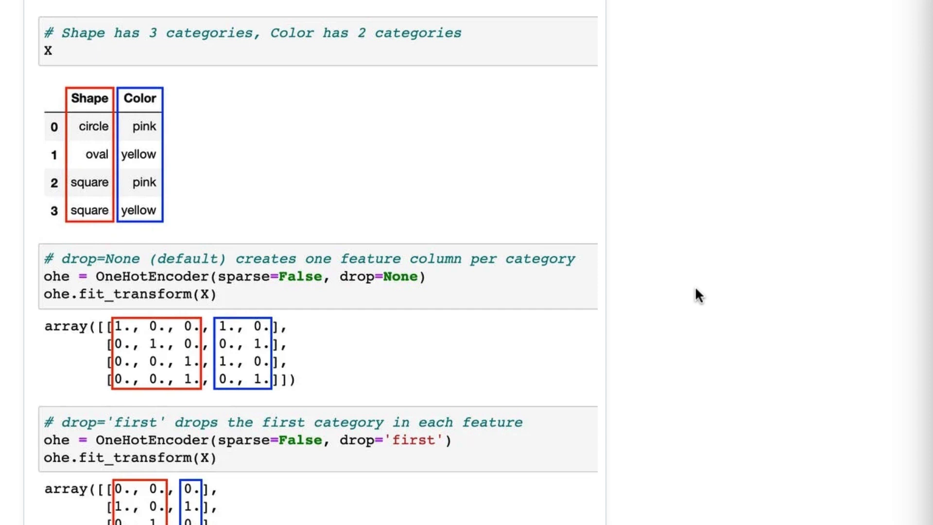
pyautogui.moveTo(90, 138)
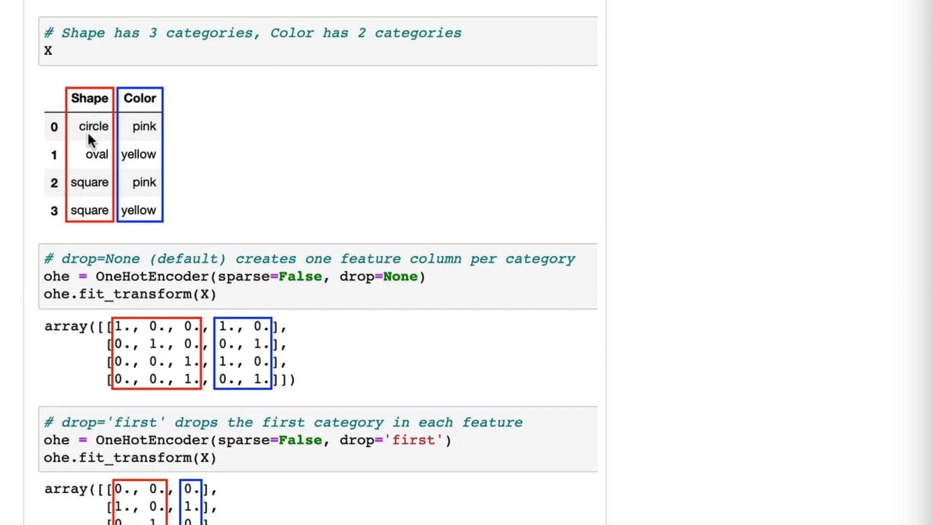
pyautogui.moveTo(91, 209)
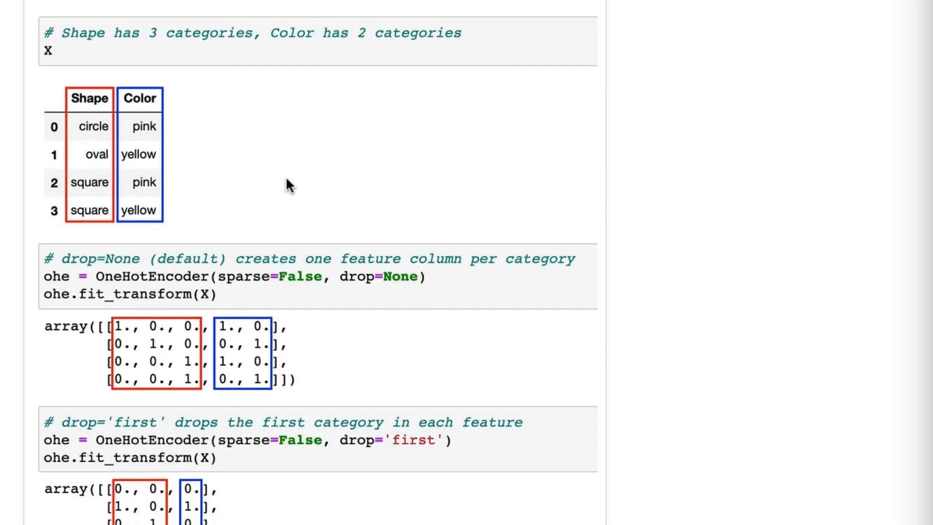
pyautogui.moveTo(292, 196)
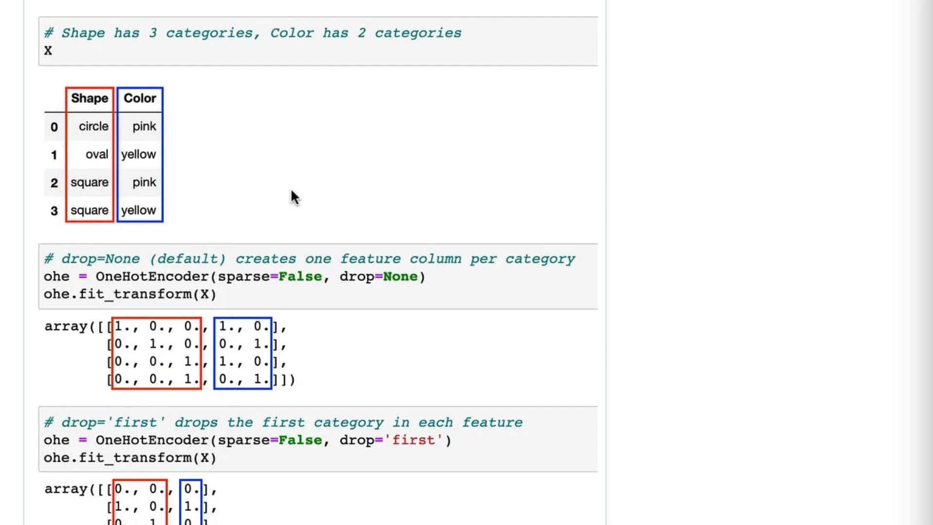
pyautogui.moveTo(357, 223)
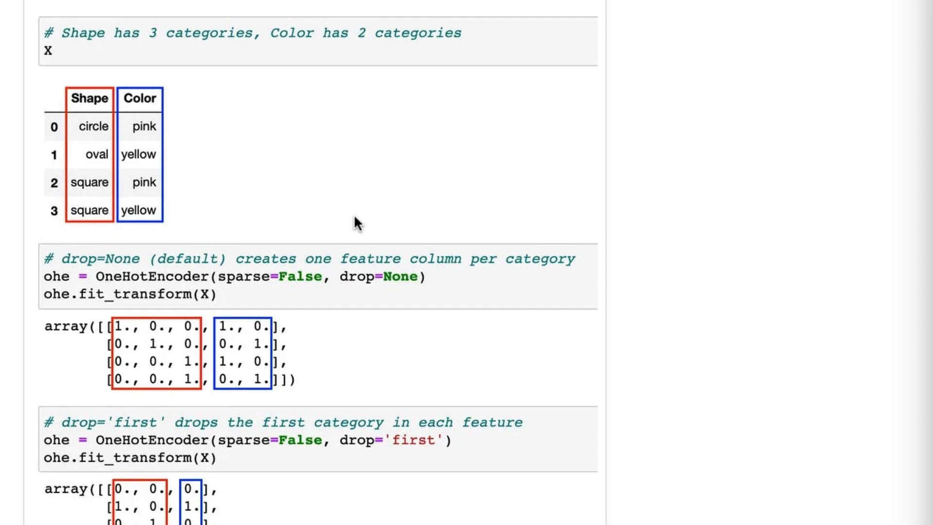
pyautogui.scroll(-3)
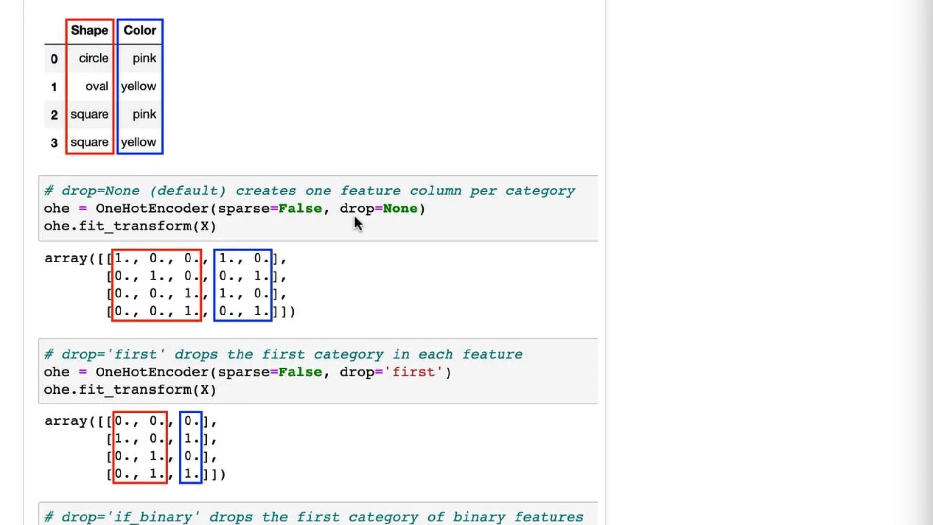
pyautogui.moveTo(280, 222)
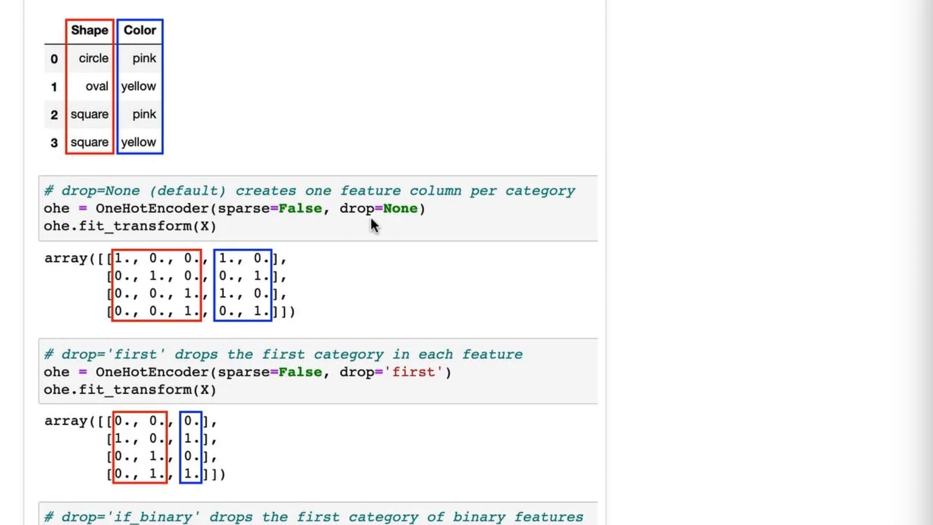
pyautogui.moveTo(256, 232)
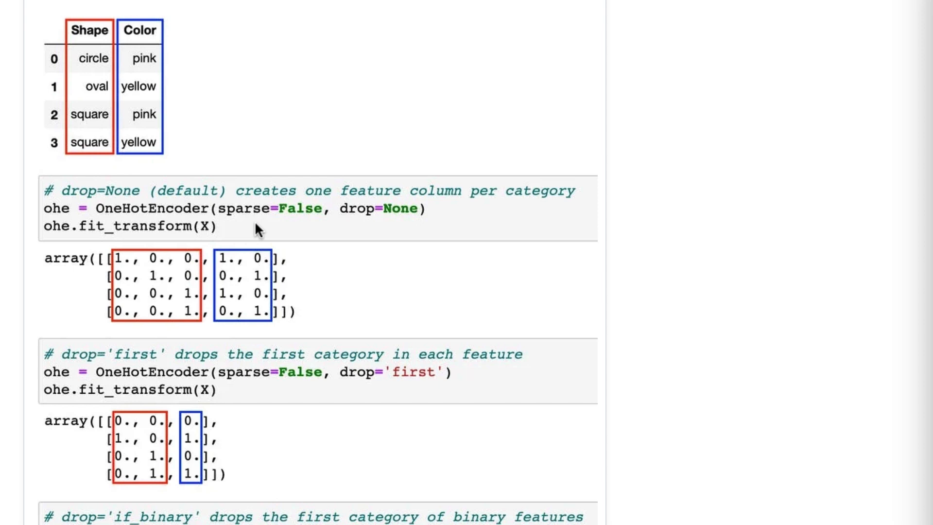
pyautogui.moveTo(138, 232)
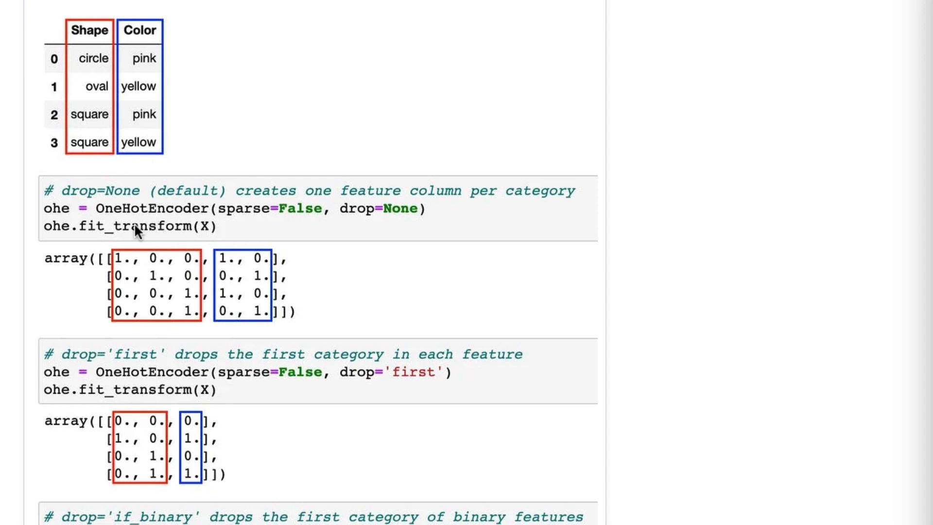
pyautogui.moveTo(111, 192)
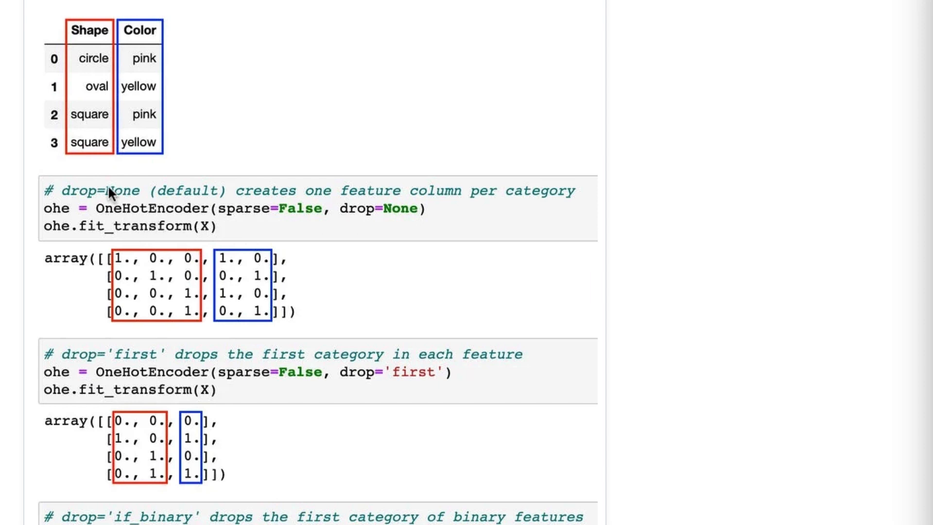
pyautogui.moveTo(117, 304)
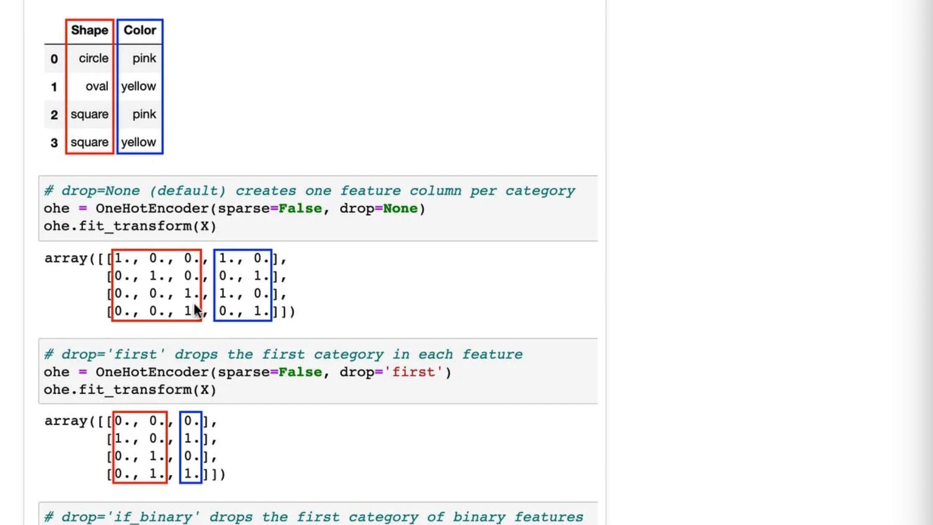
pyautogui.moveTo(253, 309)
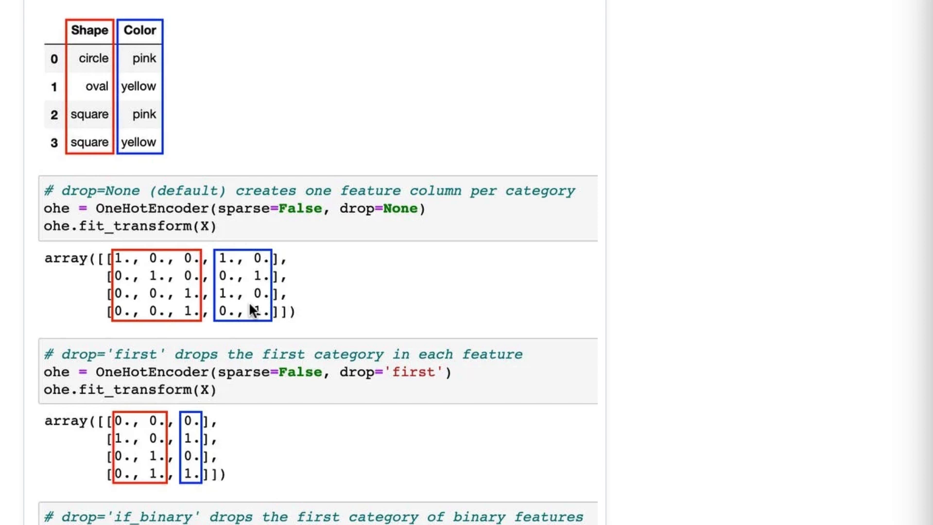
pyautogui.scroll(-3)
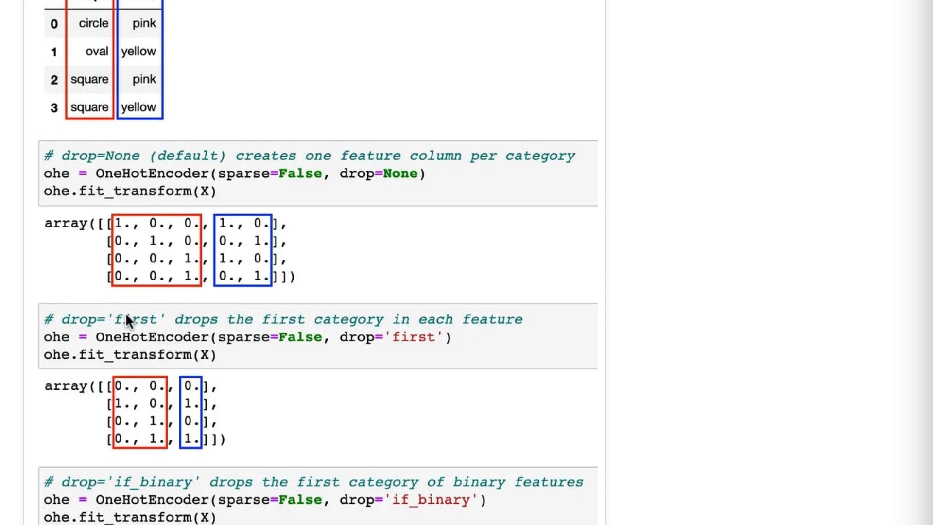
pyautogui.moveTo(124, 457)
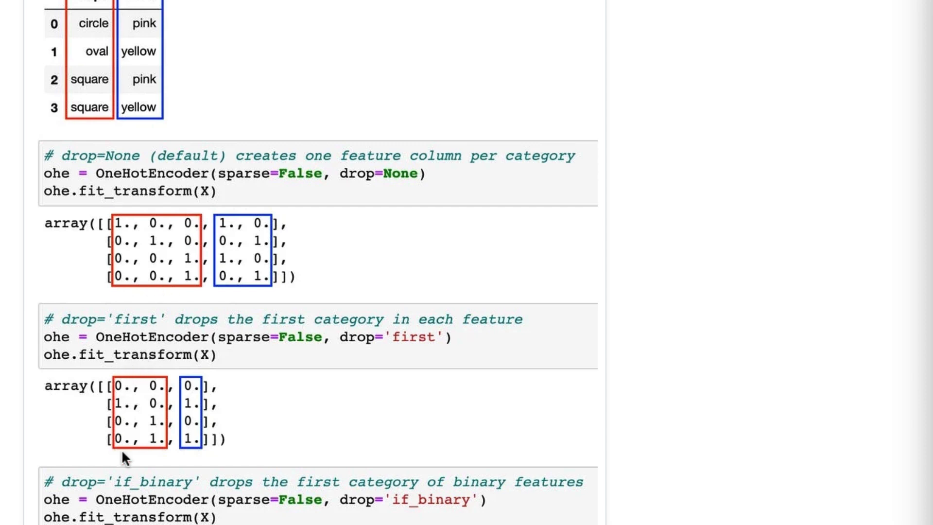
pyautogui.moveTo(134, 429)
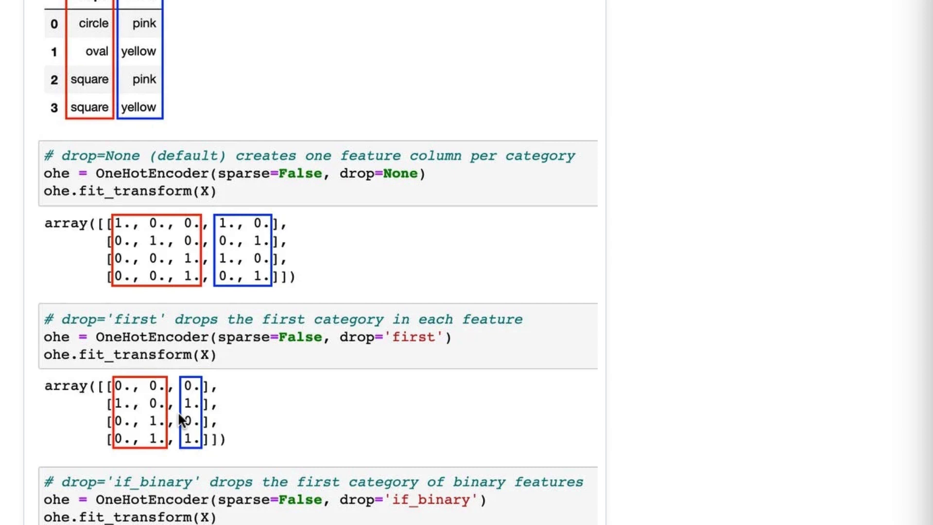
pyautogui.moveTo(248, 314)
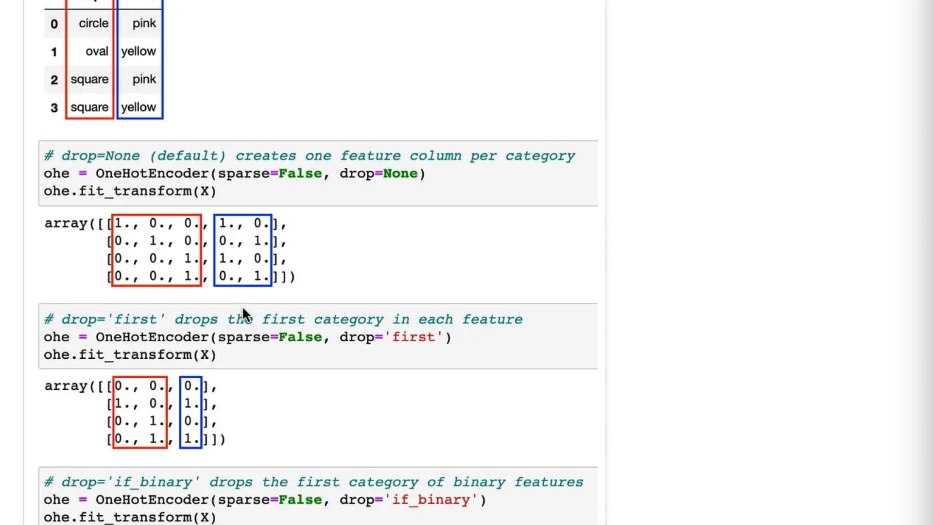
pyautogui.moveTo(195, 390)
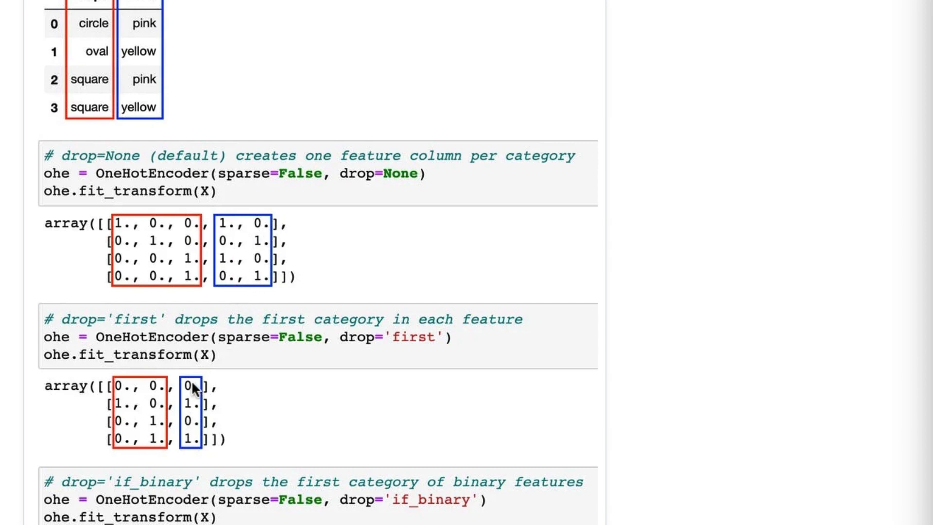
pyautogui.moveTo(196, 428)
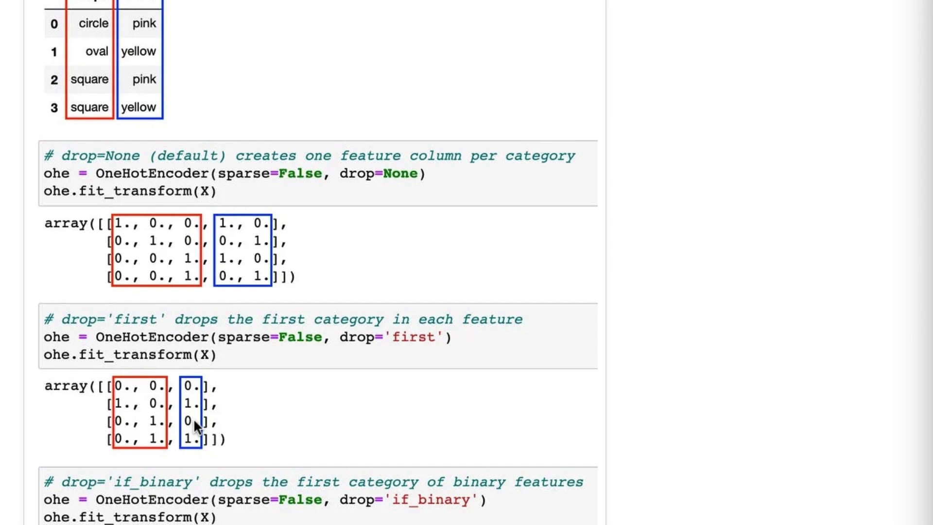
pyautogui.moveTo(398, 351)
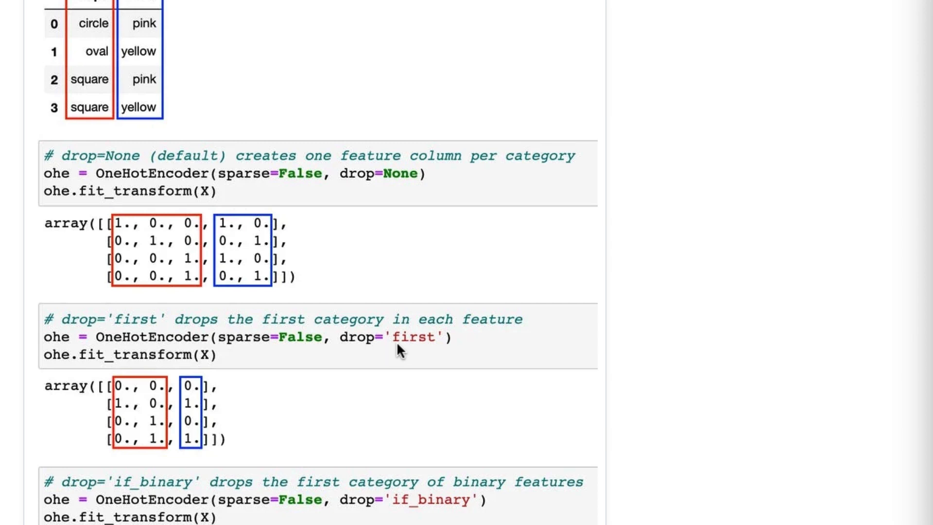
pyautogui.moveTo(417, 350)
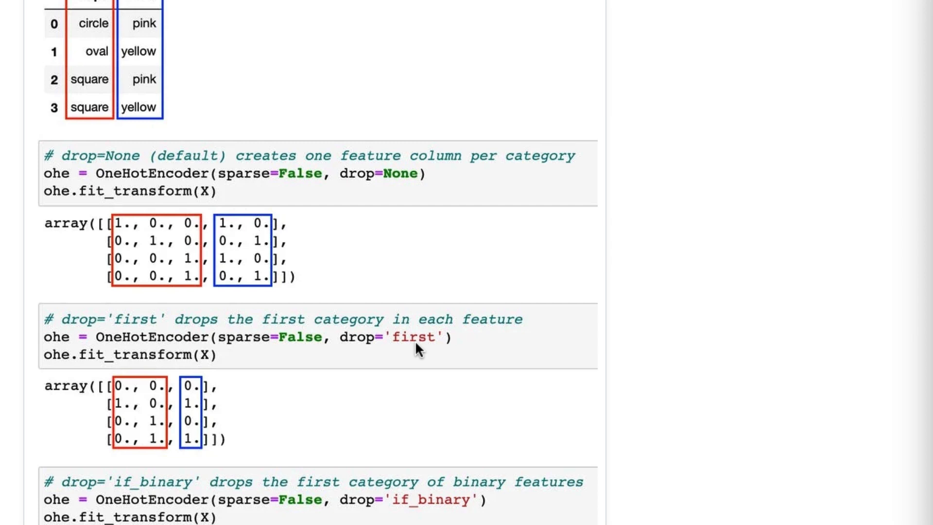
pyautogui.moveTo(363, 354)
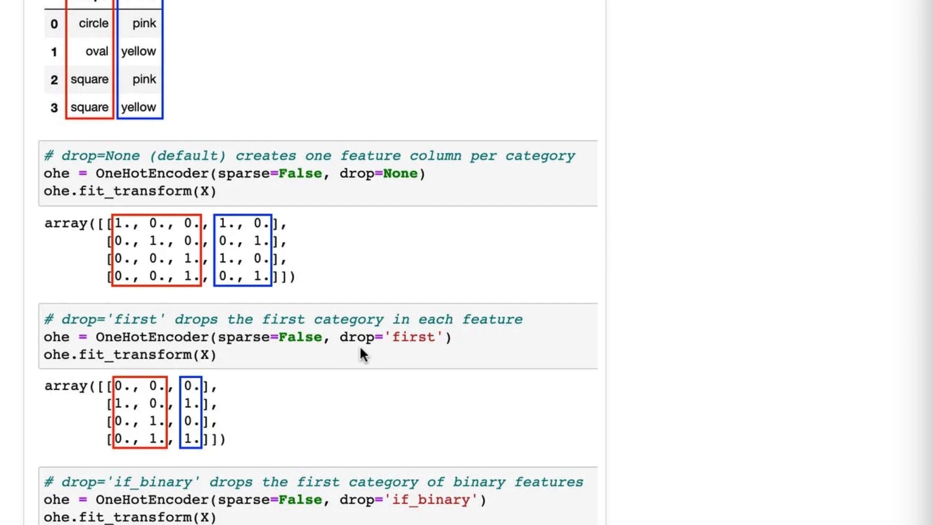
pyautogui.moveTo(400, 354)
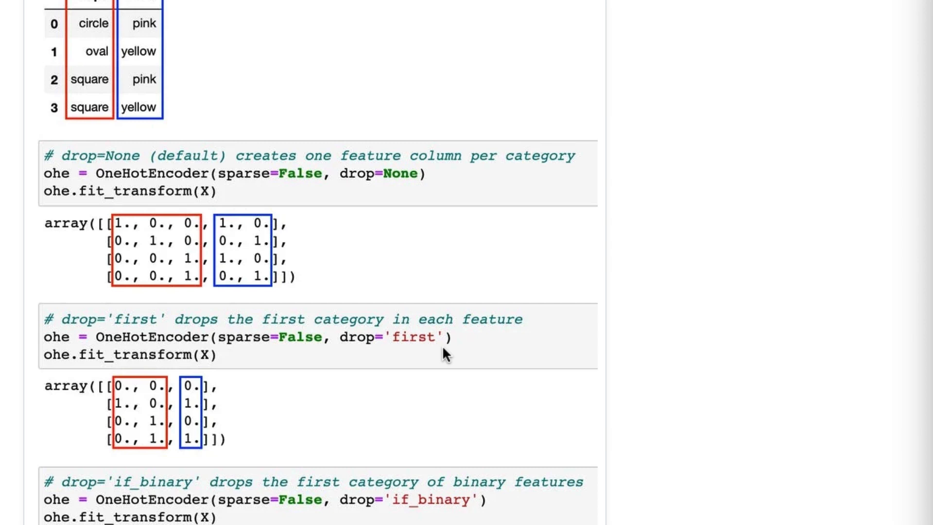
pyautogui.moveTo(440, 348)
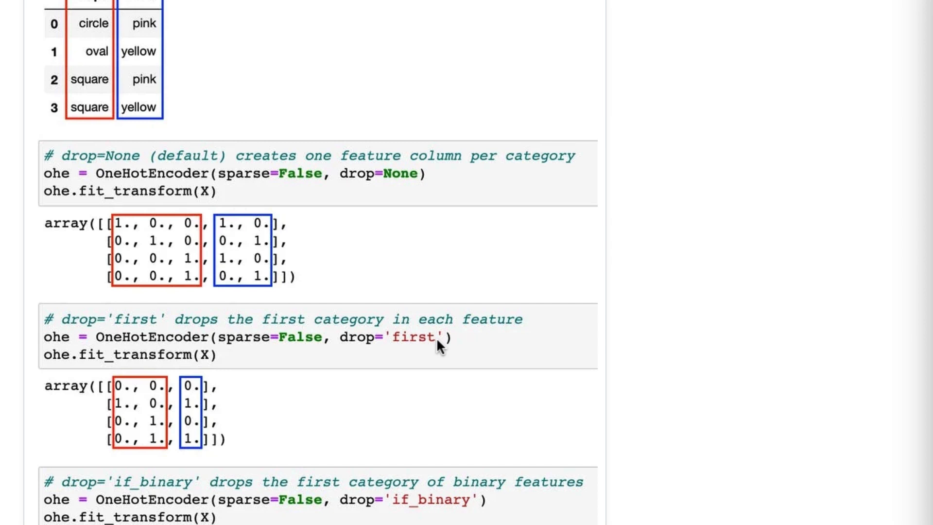
pyautogui.moveTo(397, 350)
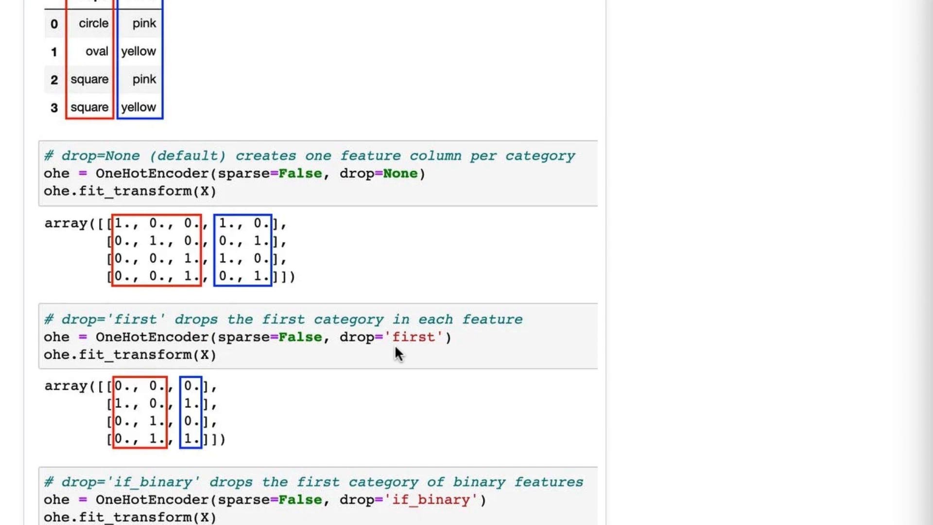
pyautogui.moveTo(486, 382)
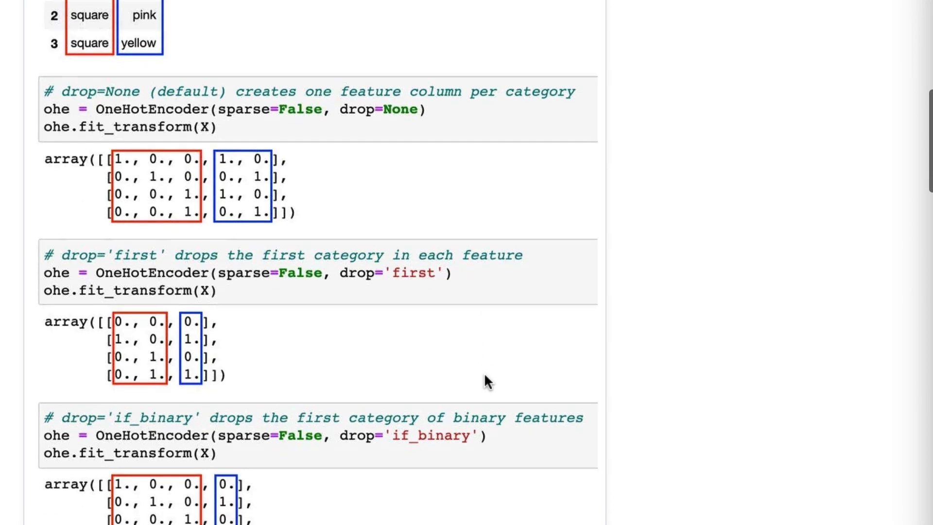
pyautogui.scroll(-3)
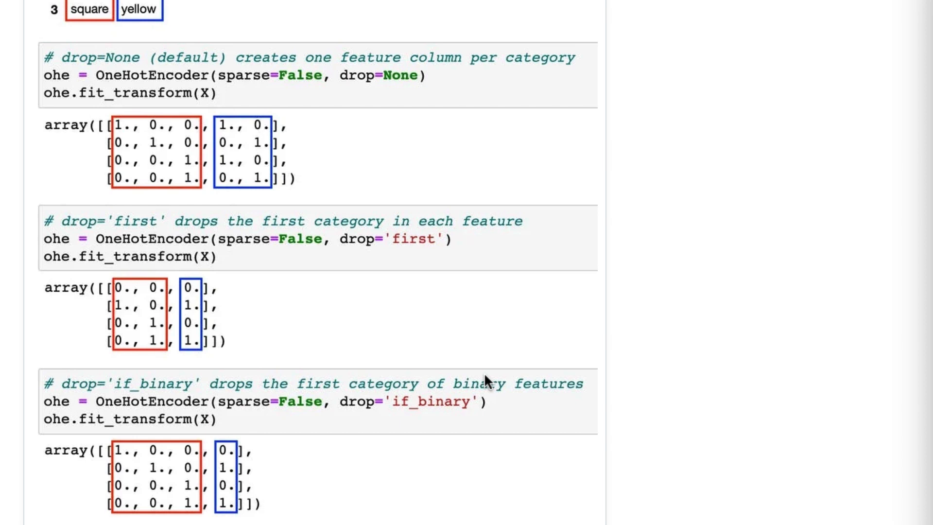
pyautogui.moveTo(392, 421)
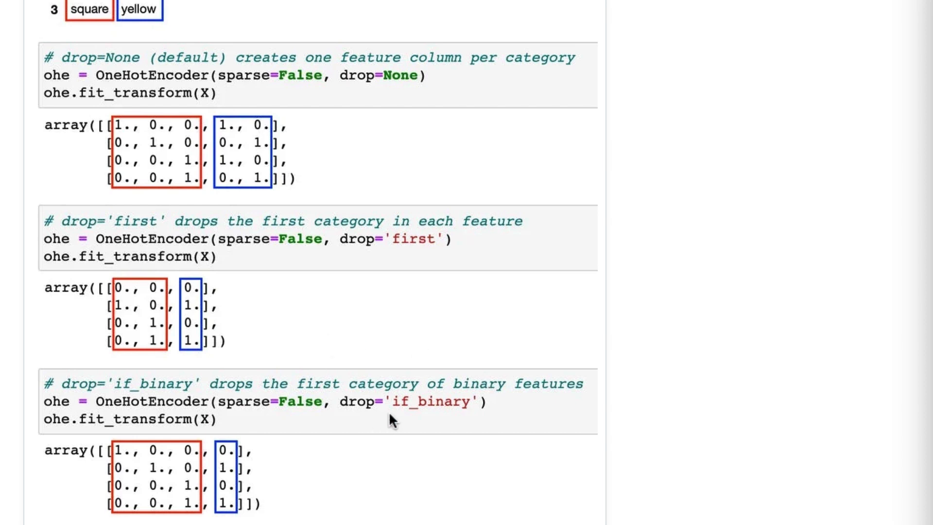
pyautogui.moveTo(463, 418)
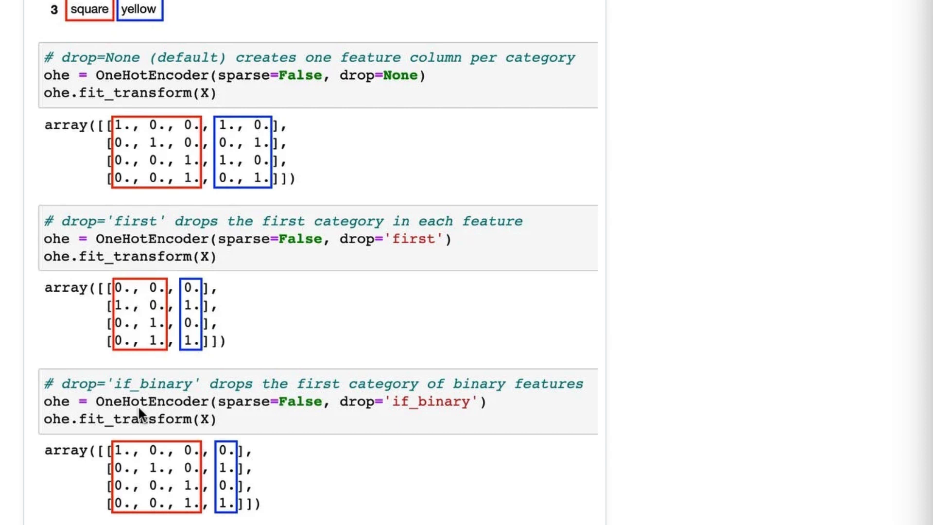
pyautogui.moveTo(115, 466)
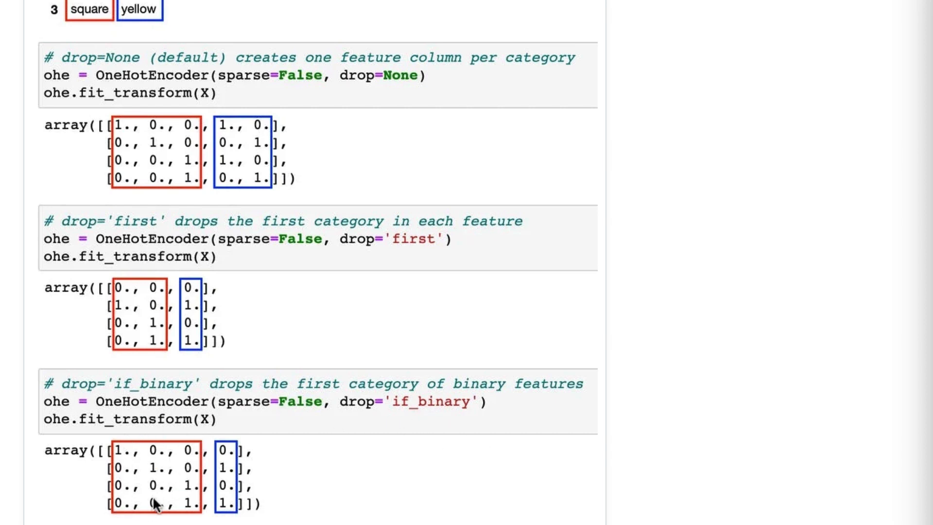
pyautogui.moveTo(172, 487)
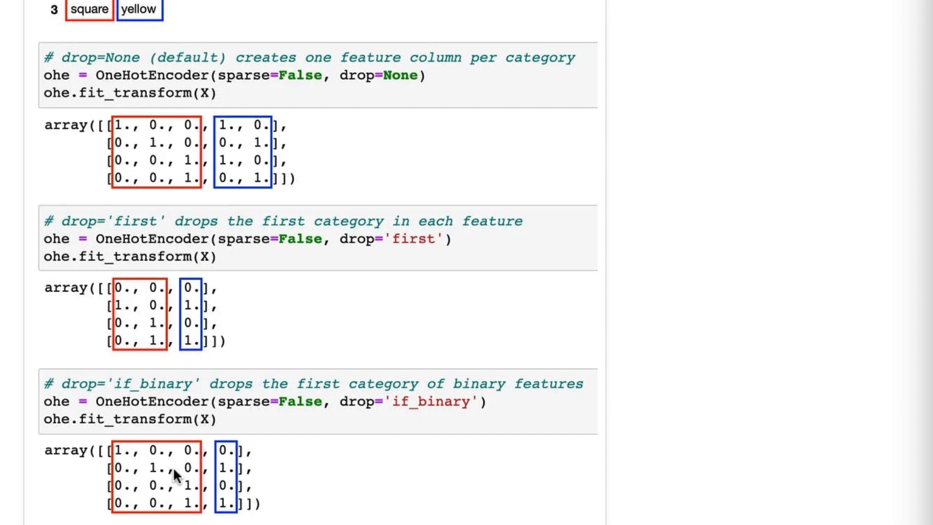
pyautogui.moveTo(232, 452)
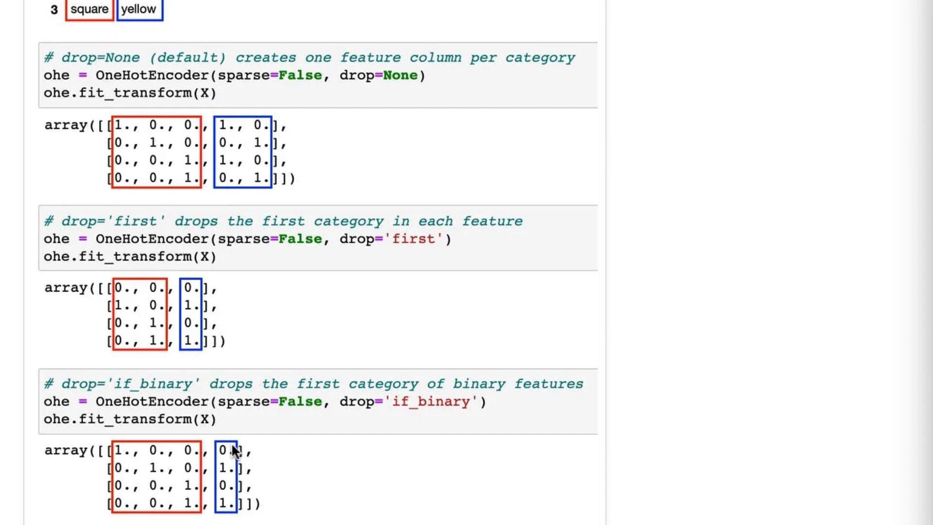
pyautogui.moveTo(228, 506)
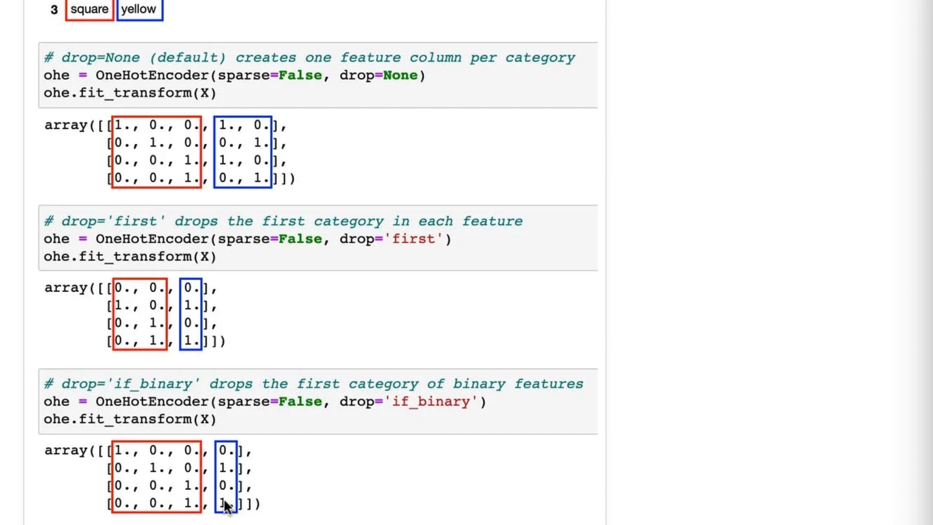
pyautogui.moveTo(242, 442)
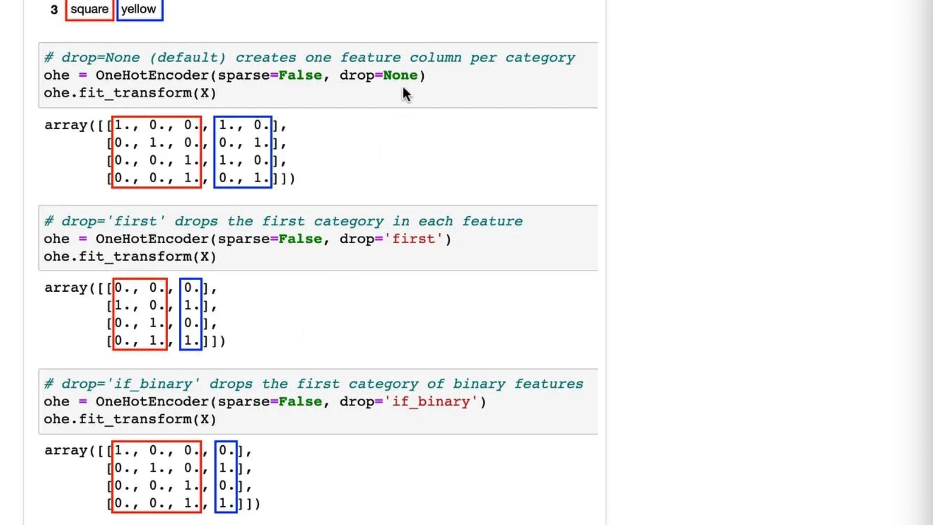
pyautogui.moveTo(472, 317)
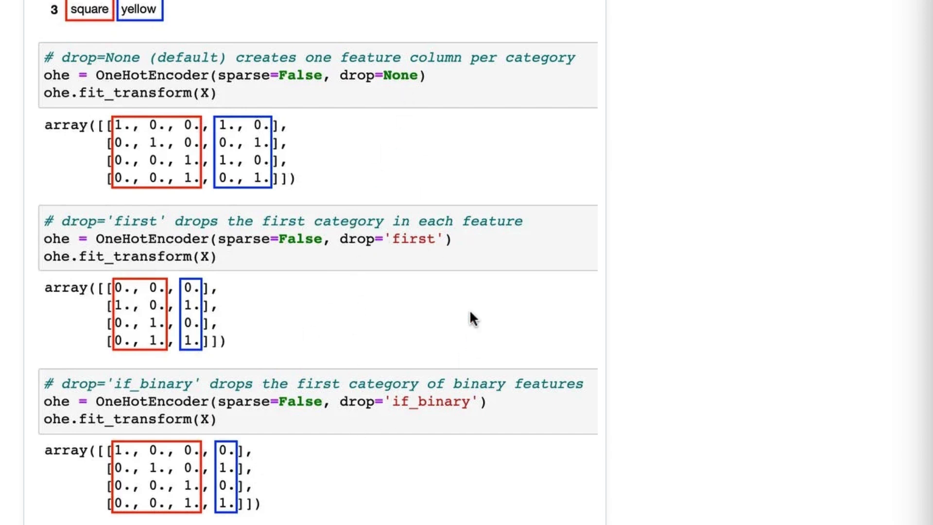
pyautogui.moveTo(375, 258)
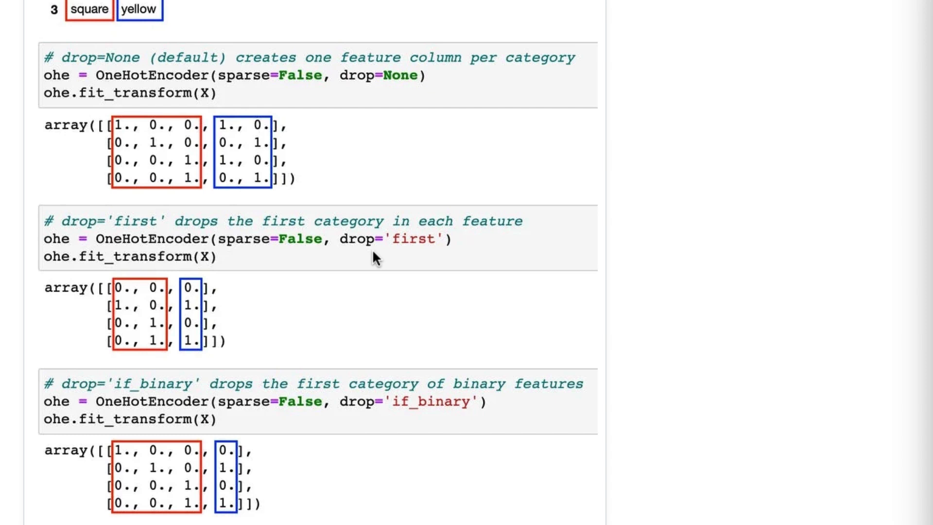
pyautogui.moveTo(370, 253)
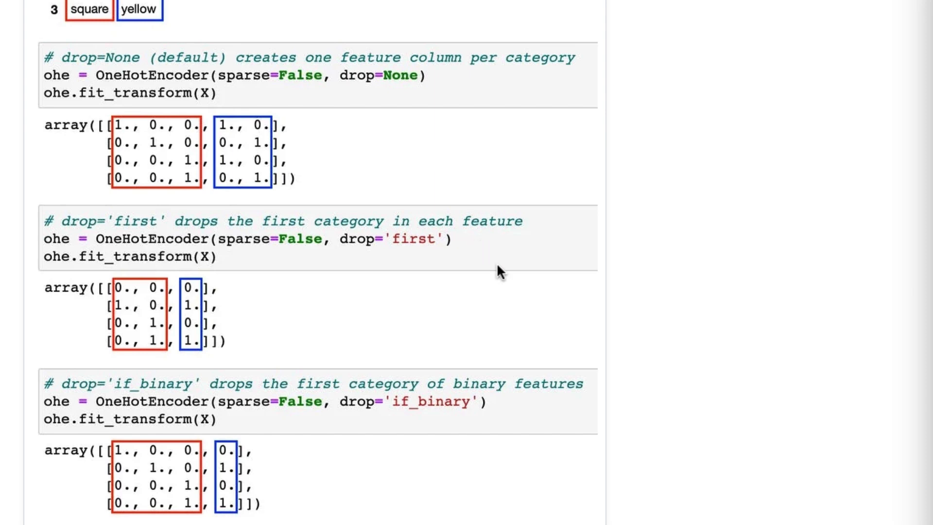
pyautogui.moveTo(510, 401)
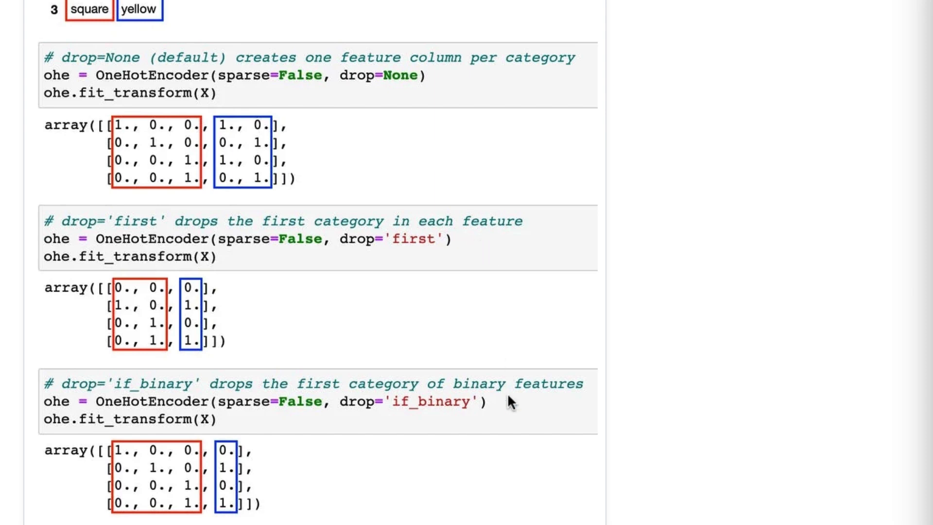